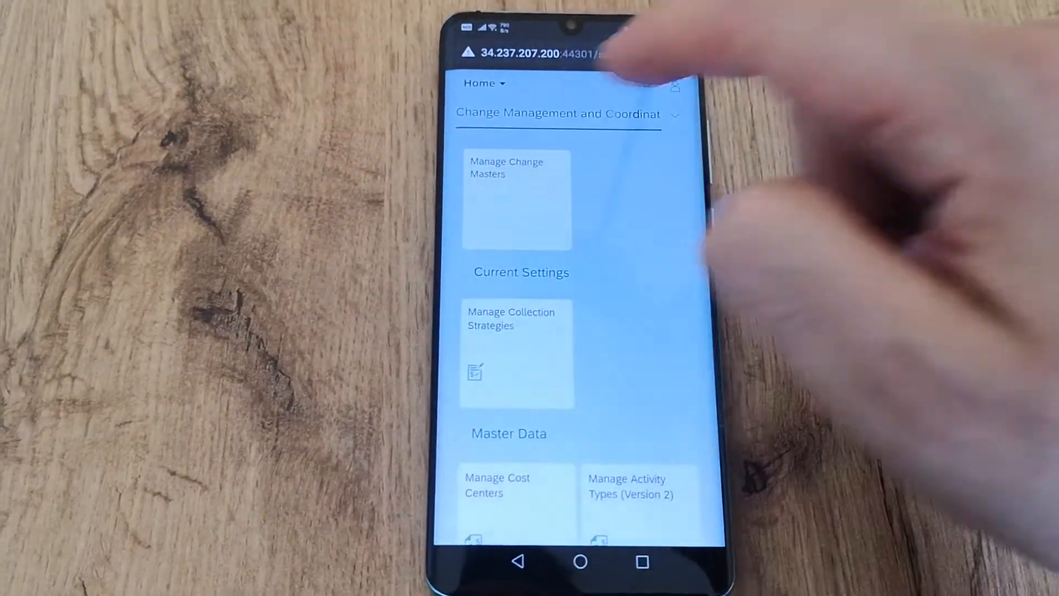
Launch Manage Change Masters and reveal the user account options menu
click(517, 200)
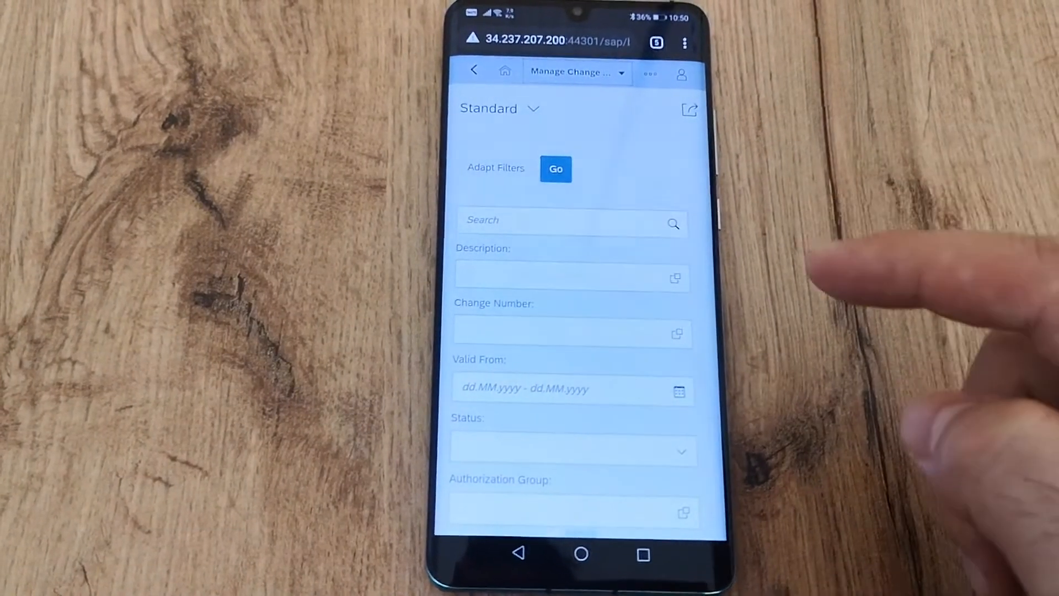
click(682, 74)
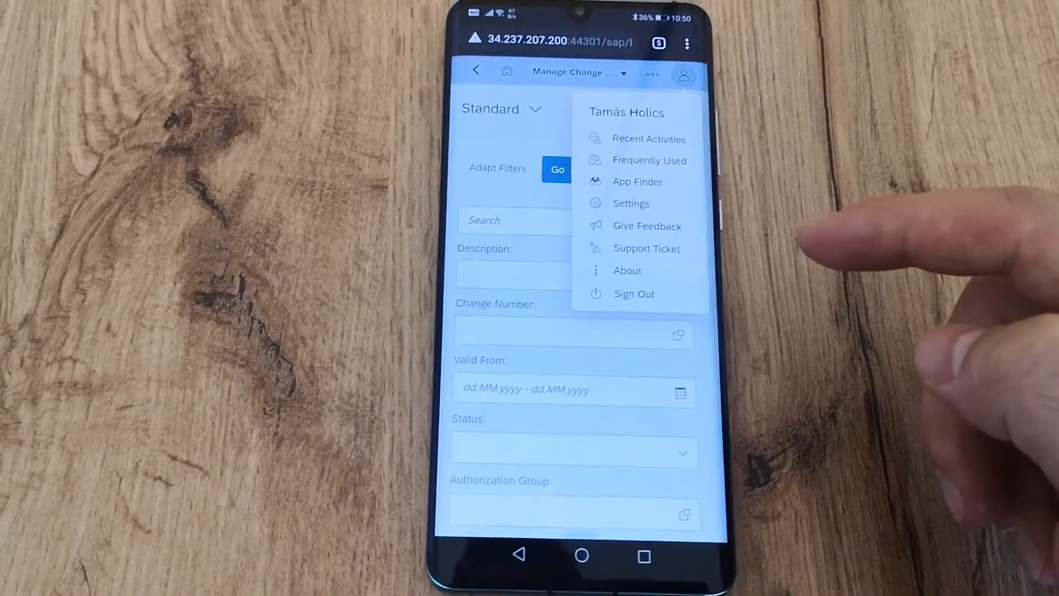
Start a Support Ticket with subject 'Test' and description 'Test'
click(646, 248)
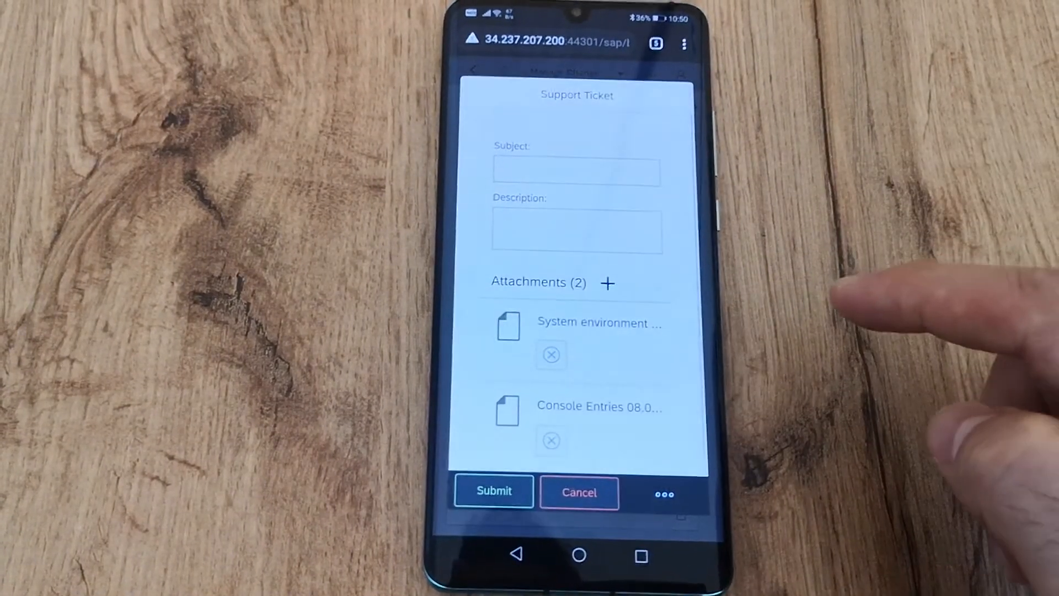
click(576, 170)
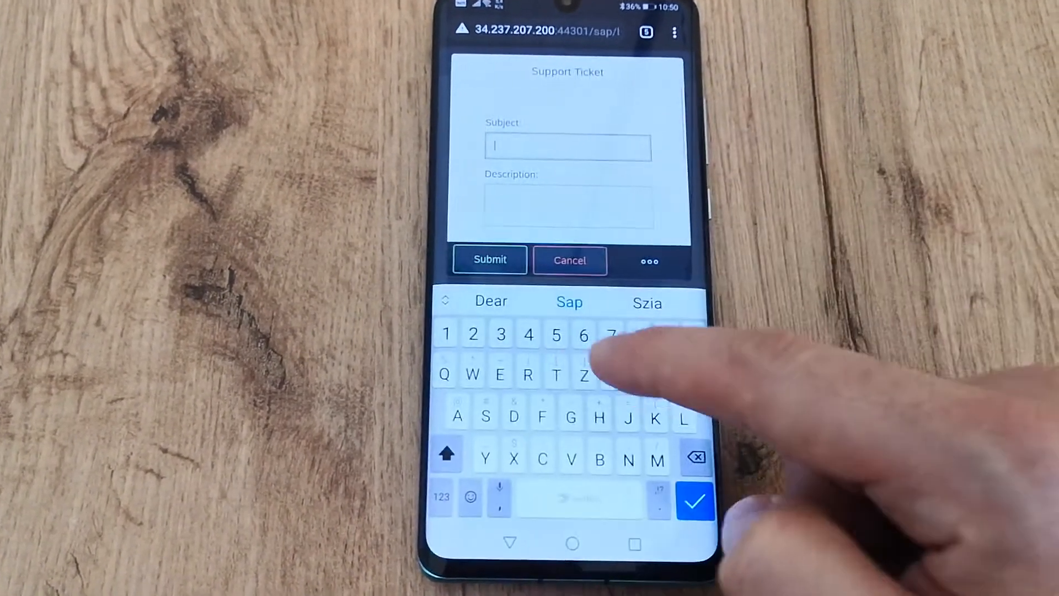
text(Tes)
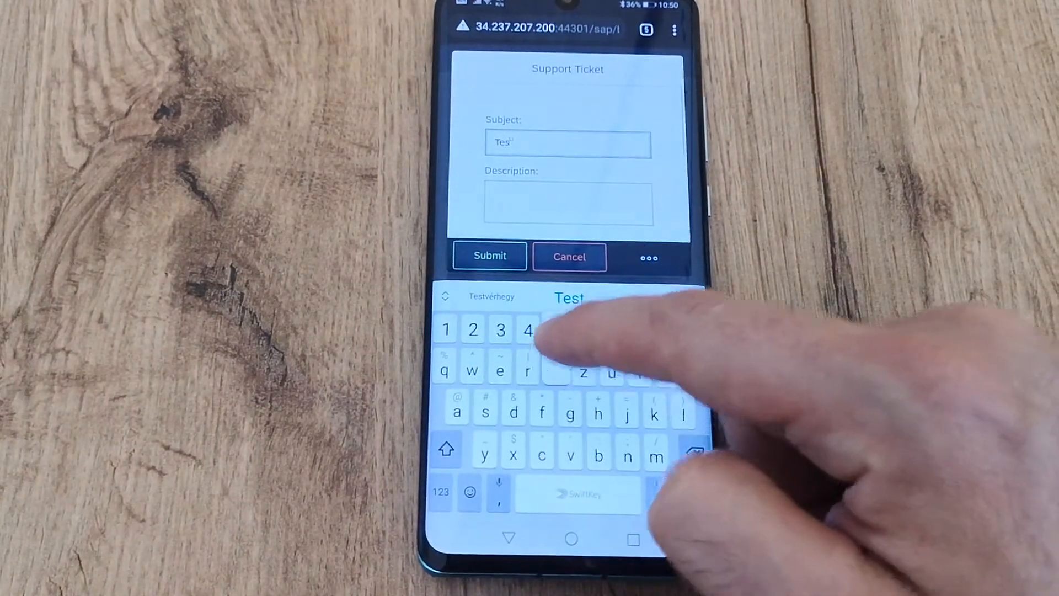
text(Test)
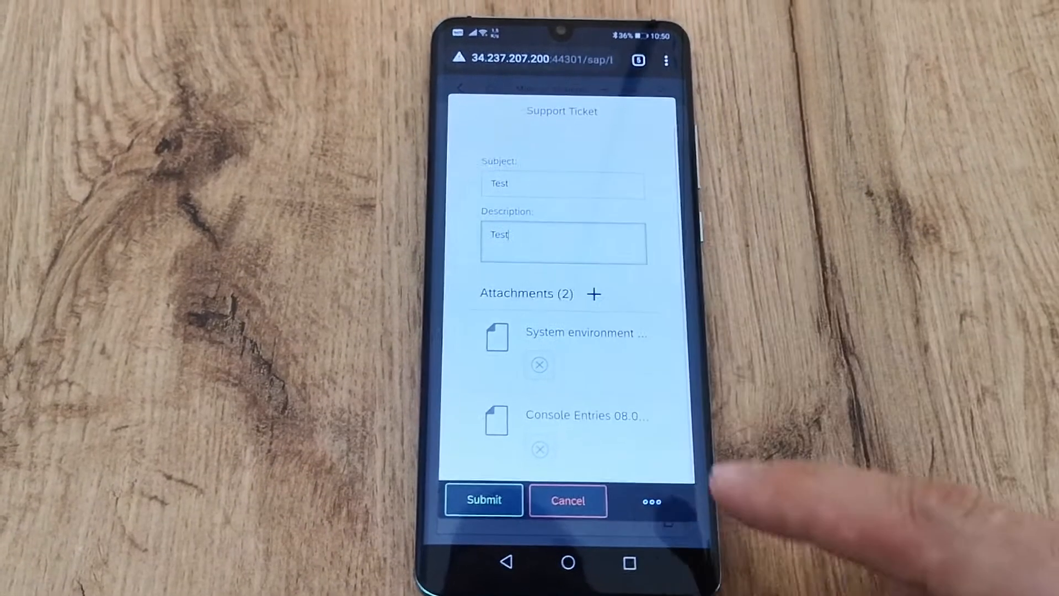
Close the ticket, screenshot the app, reopen the ticket and choose Files as attachment source
click(651, 501)
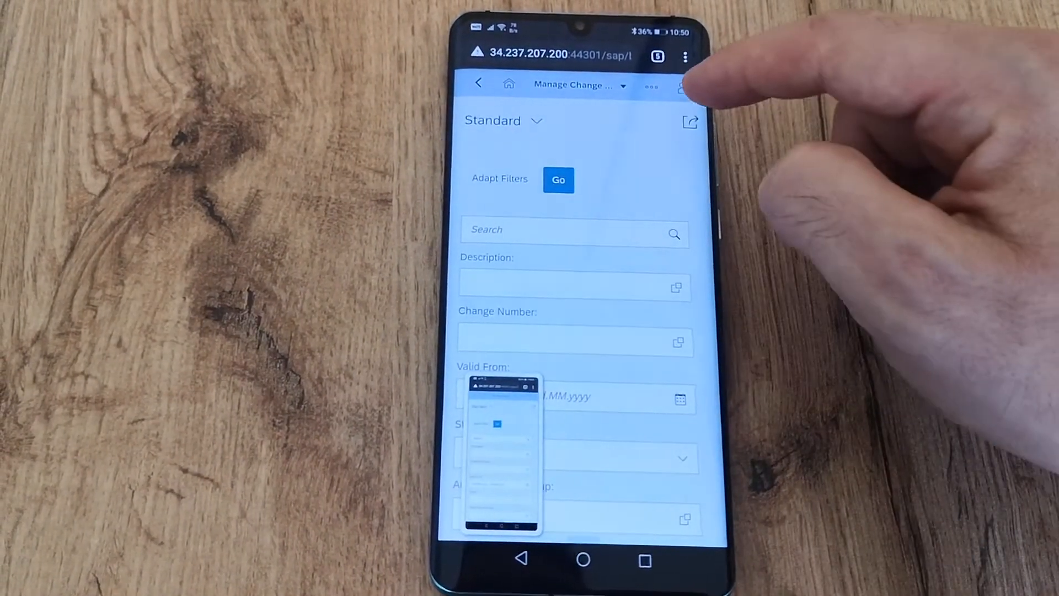
click(684, 83)
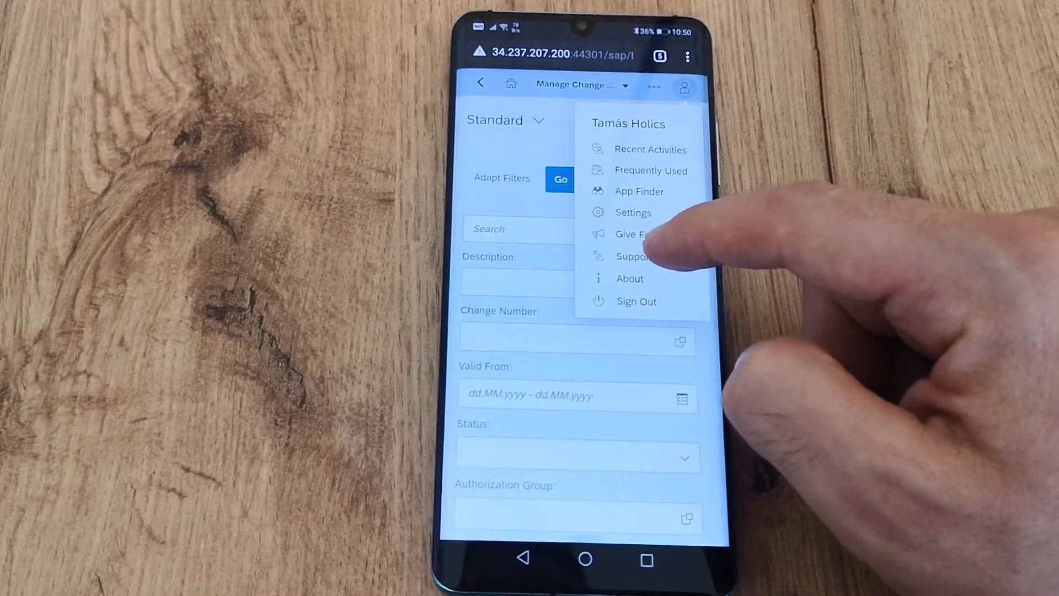
click(635, 256)
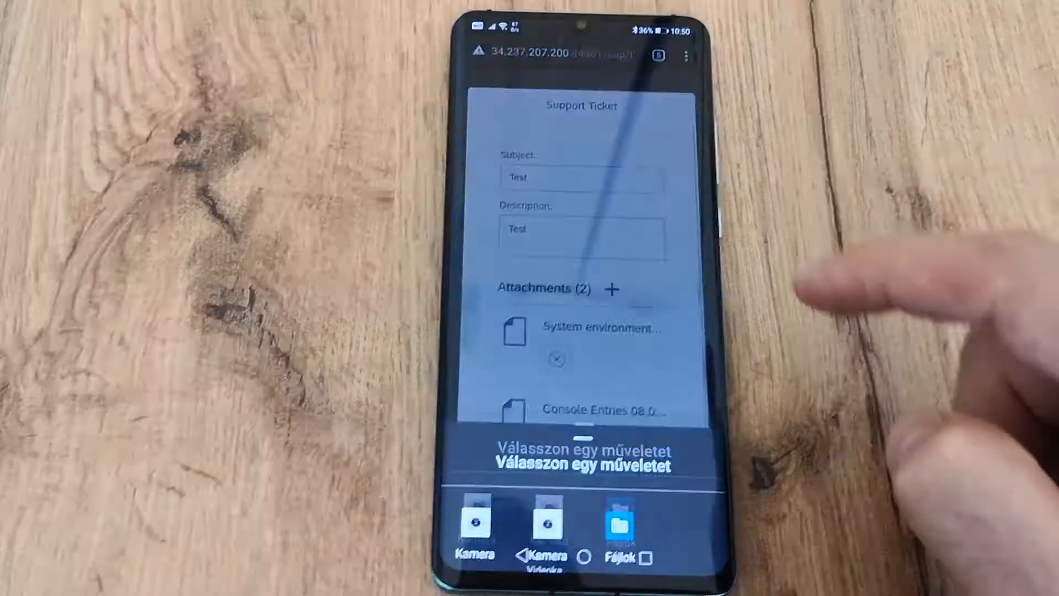
click(620, 523)
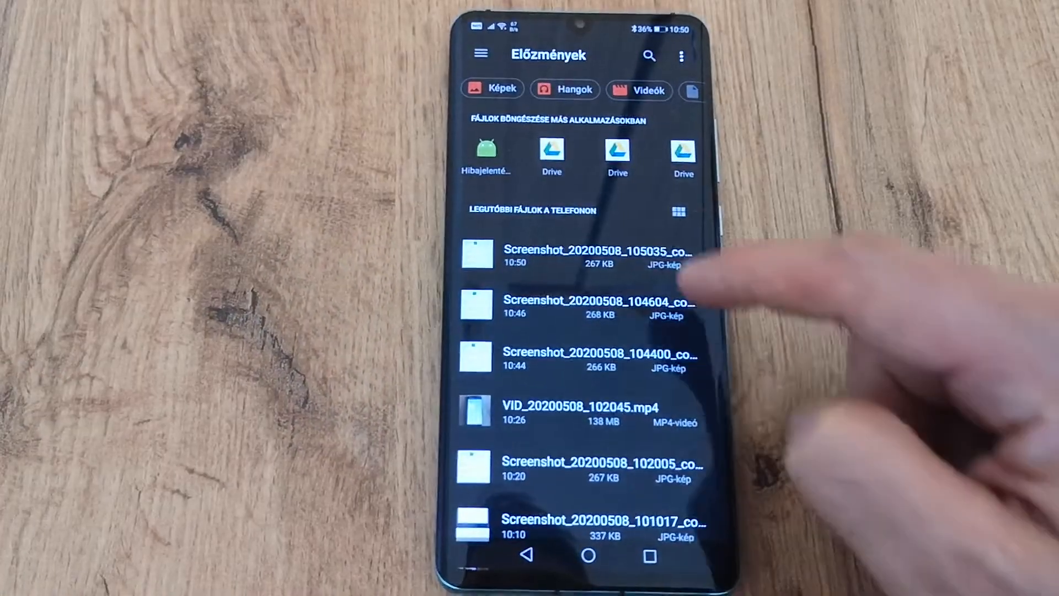
Attach Screenshot_20200508_105035 as the third file and submit the ticket
click(597, 251)
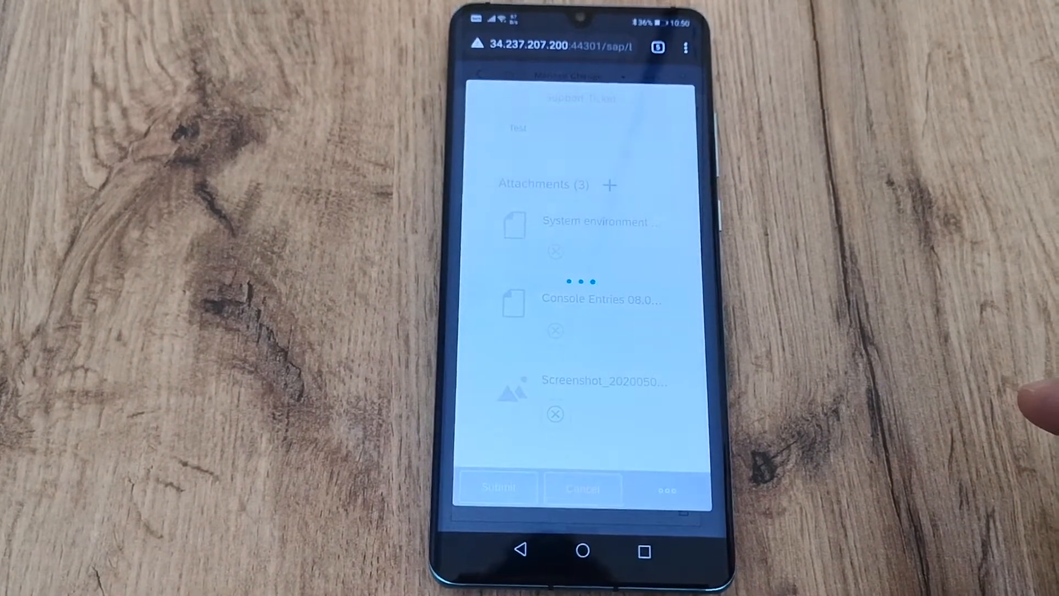
click(497, 486)
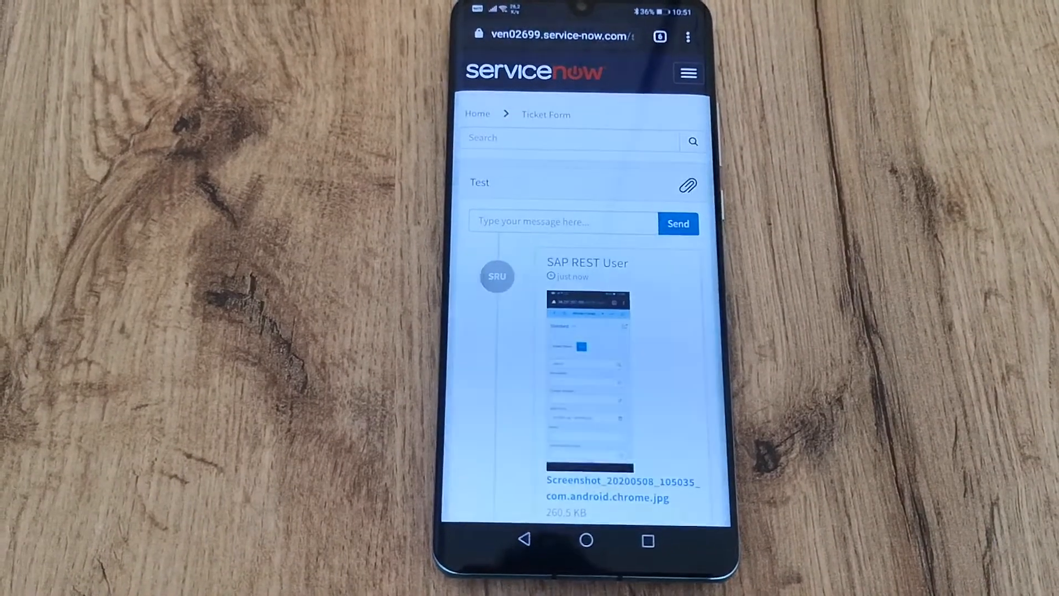
Scroll the incident's activity stream past the error log, ticket PDF, console entries and SU53 files
scroll(down, 3)
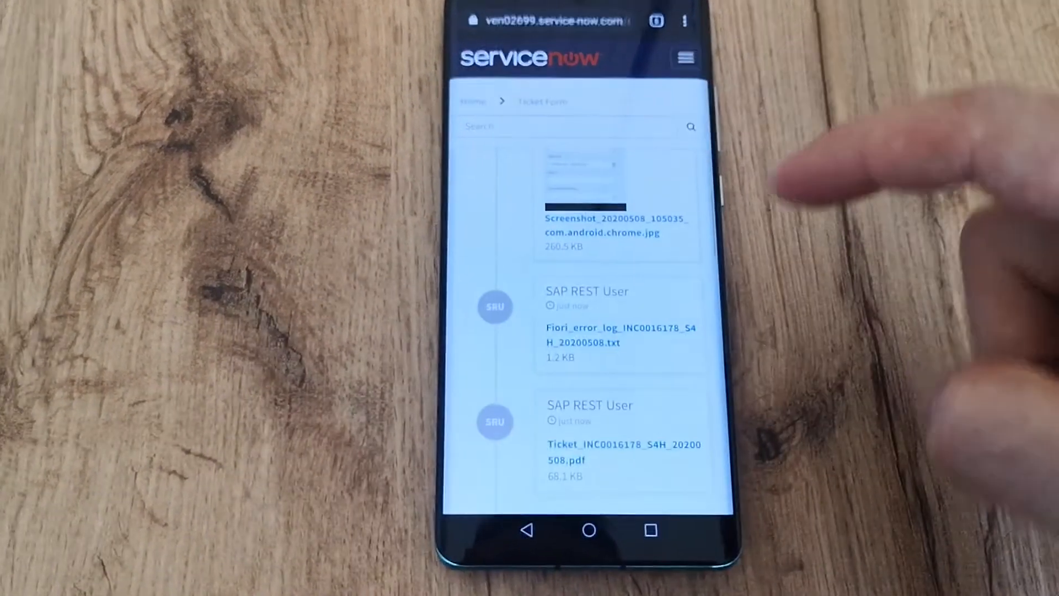
scroll(down, 3)
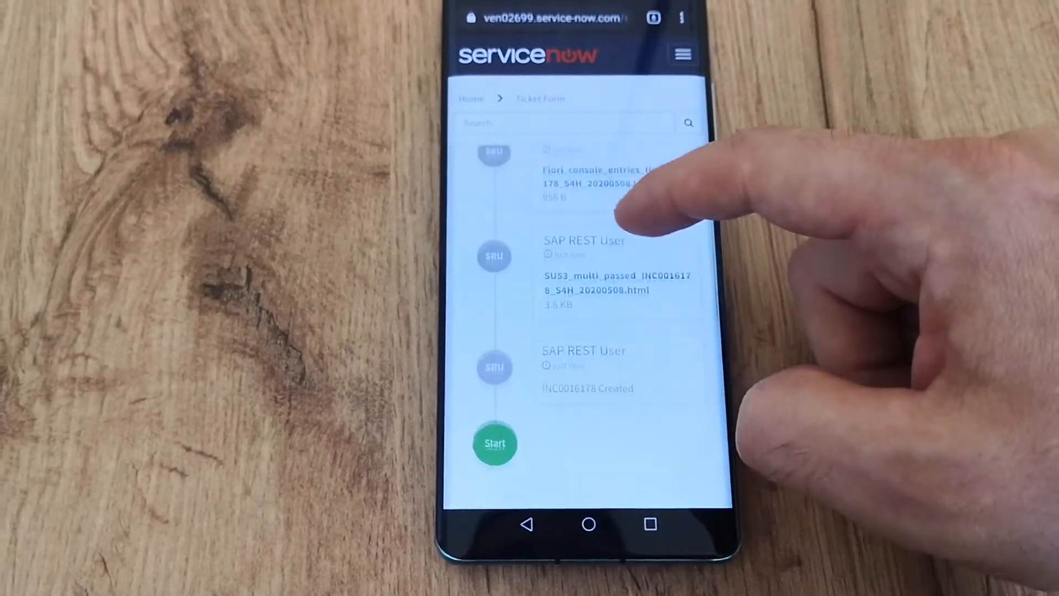
scroll(down, 3)
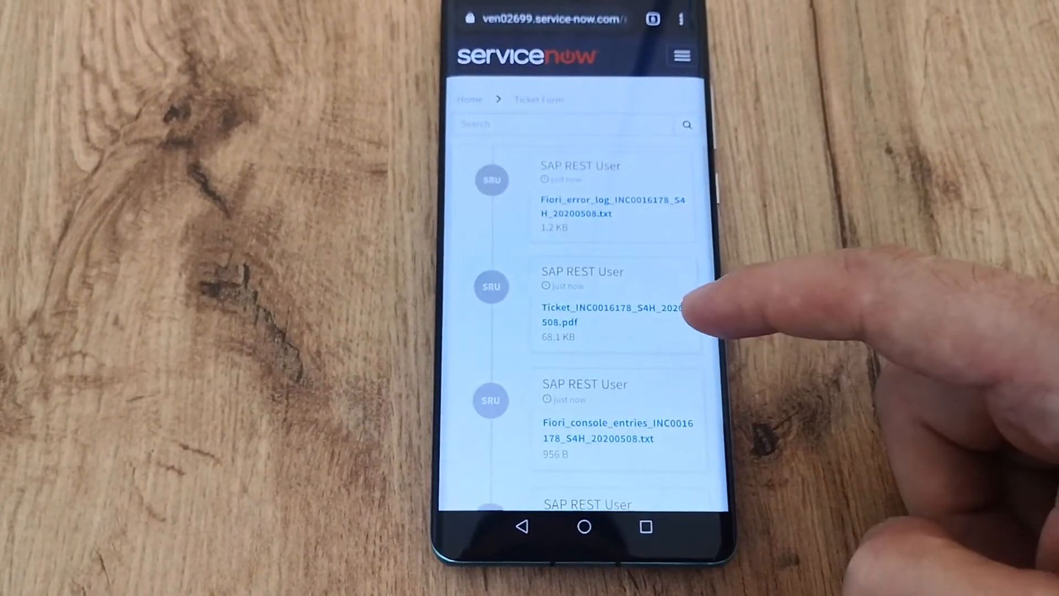